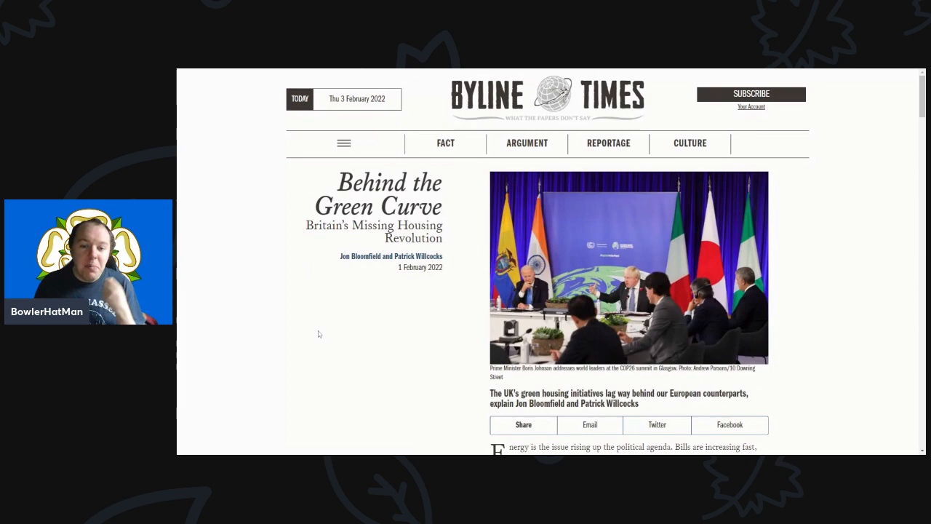
{"action": "mouse_move", "coordinate": [311, 351]}
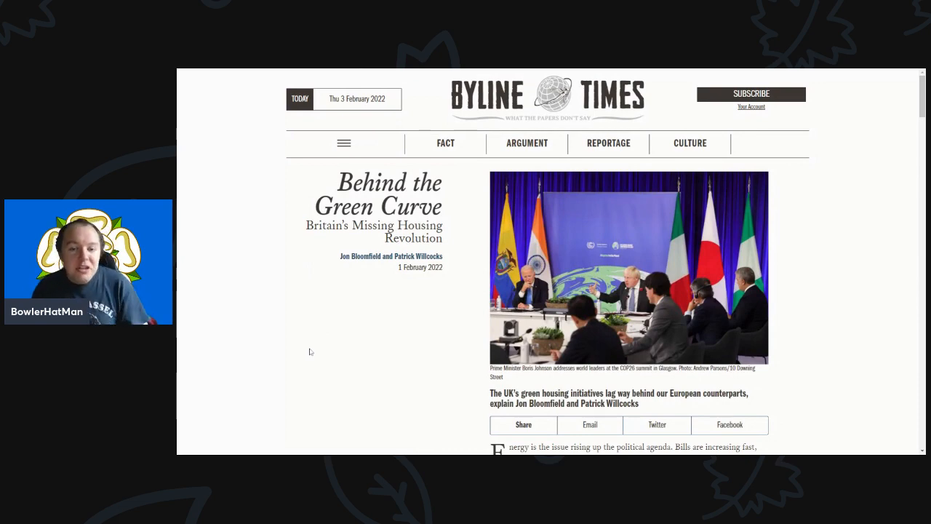
{"action": "scroll", "scroll_direction": "down", "scroll_amount": 3}
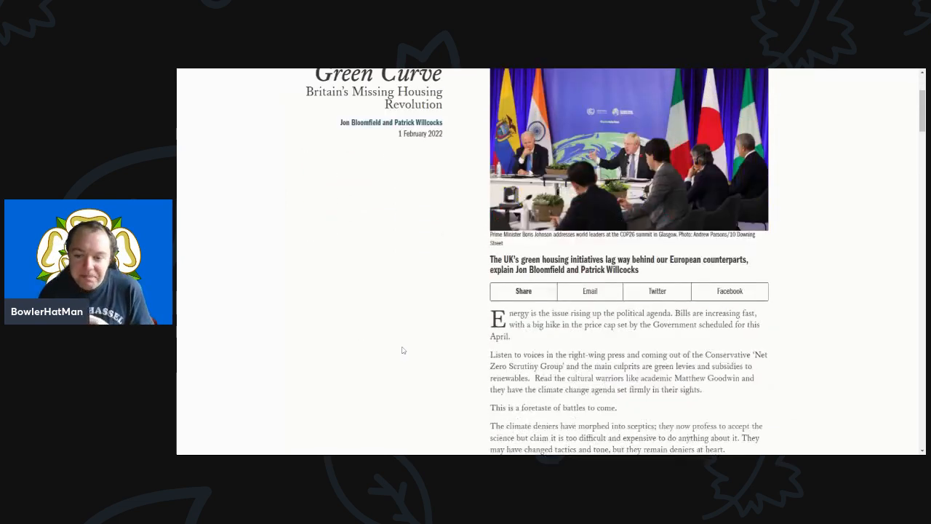
{"action": "scroll", "scroll_direction": "down", "scroll_amount": 3}
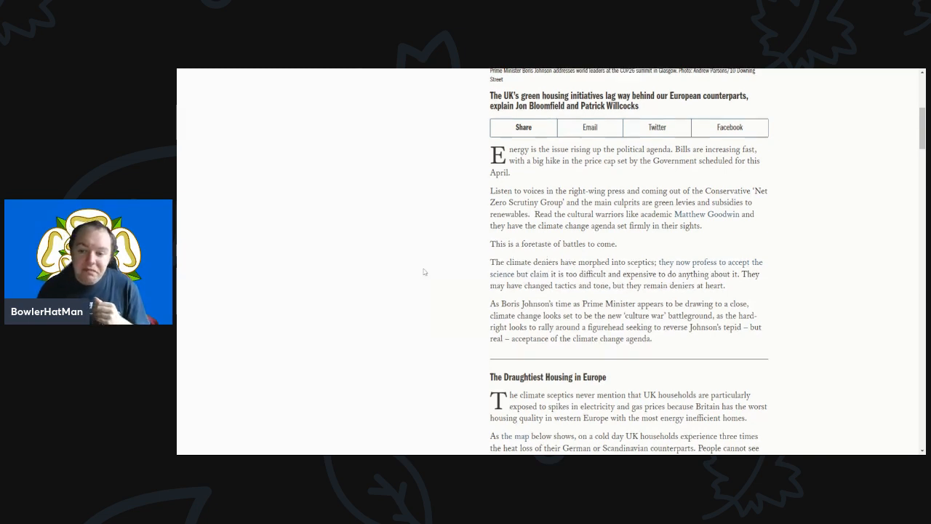
{"action": "scroll", "scroll_direction": "down", "scroll_amount": 3}
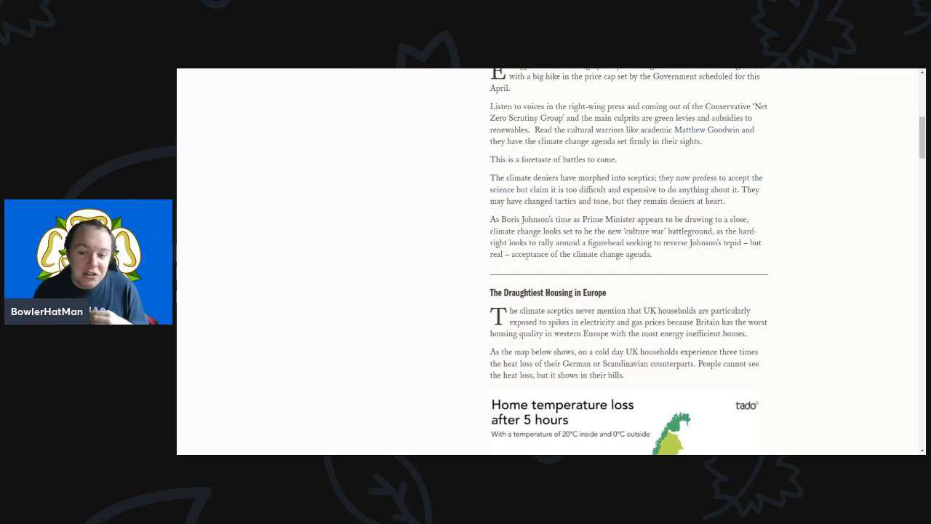
{"action": "scroll", "scroll_direction": "down", "scroll_amount": 3}
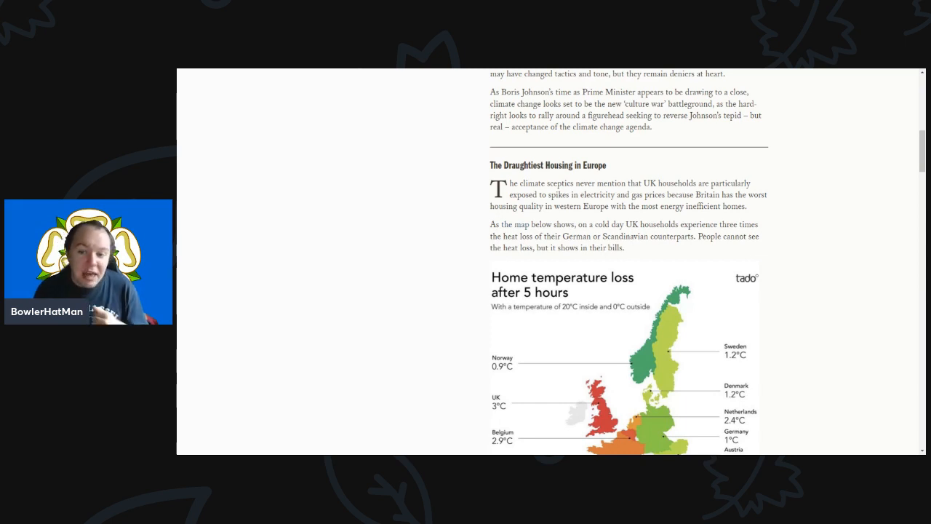
{"action": "scroll", "scroll_direction": "down", "scroll_amount": 3}
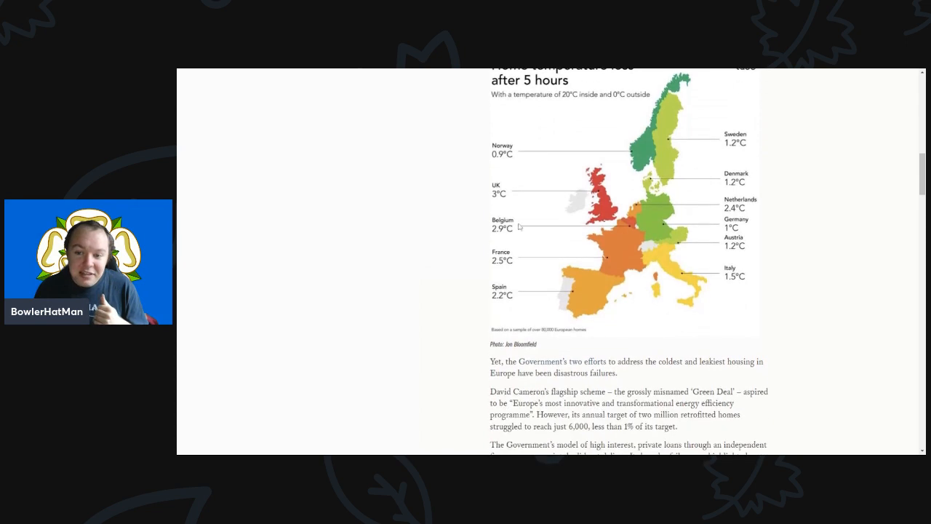
{"action": "mouse_move", "coordinate": [594, 279]}
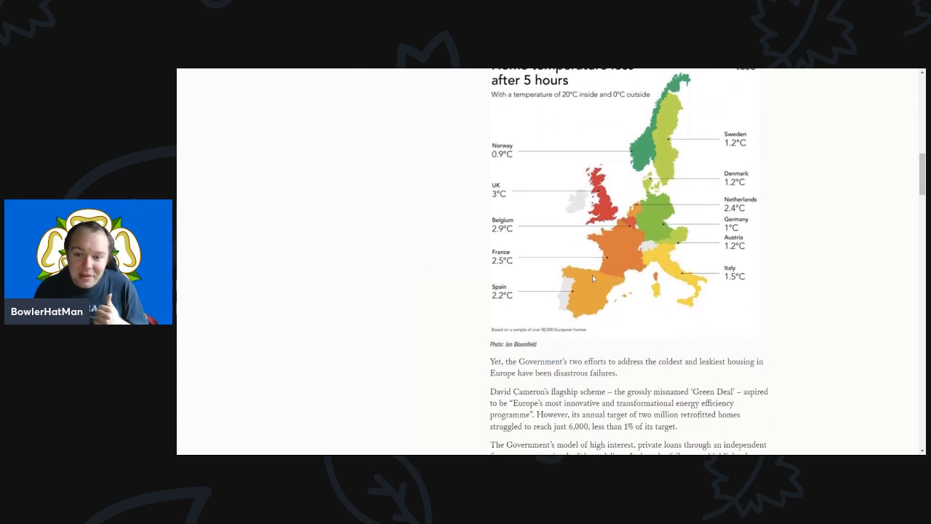
{"action": "scroll", "scroll_direction": "down", "scroll_amount": 3}
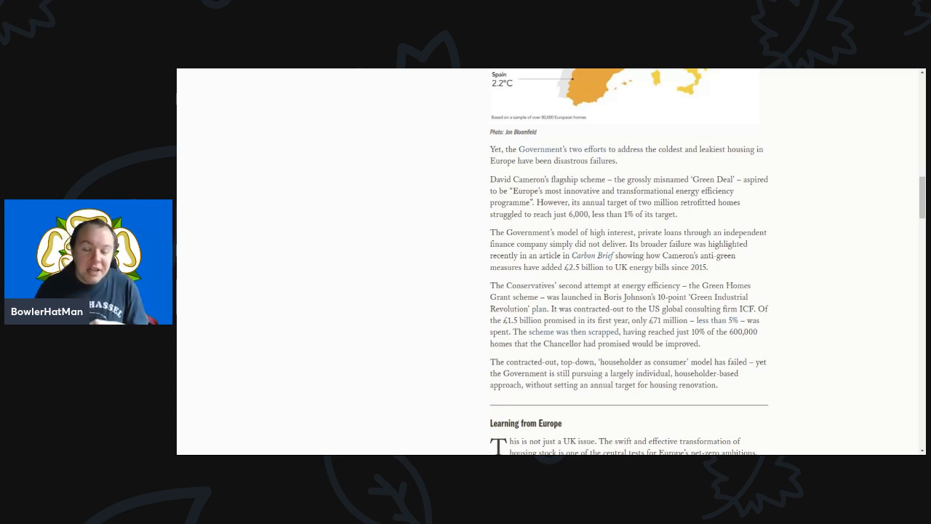
{"action": "scroll", "scroll_direction": "down", "scroll_amount": 3}
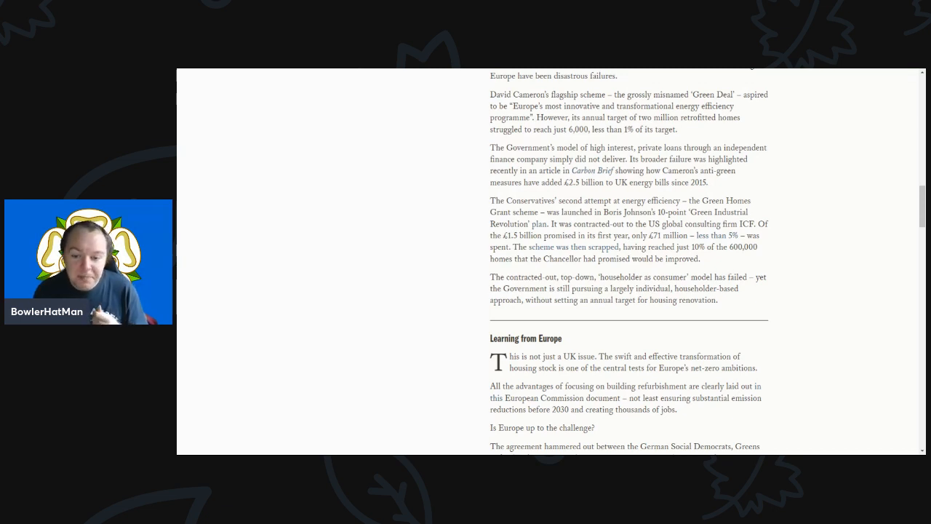
{"action": "scroll", "scroll_direction": "down", "scroll_amount": 3}
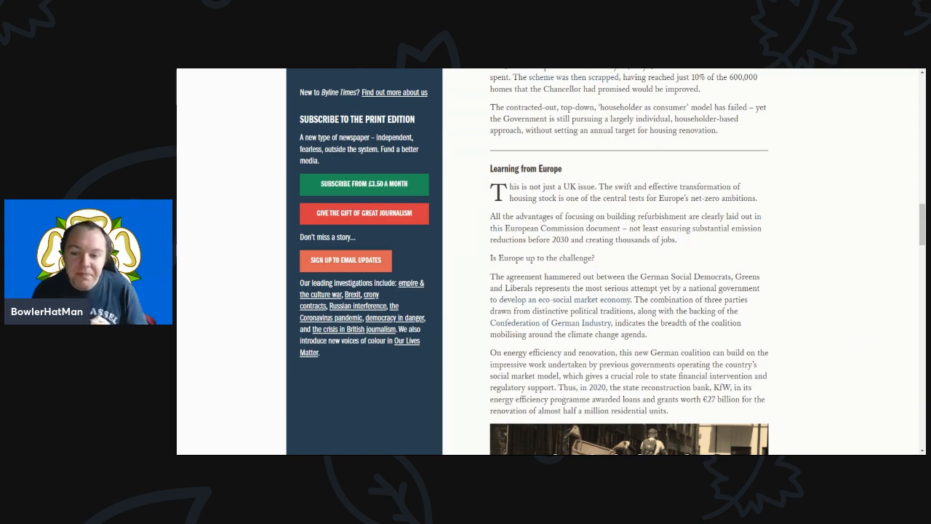
{"action": "scroll", "scroll_direction": "down", "scroll_amount": 3}
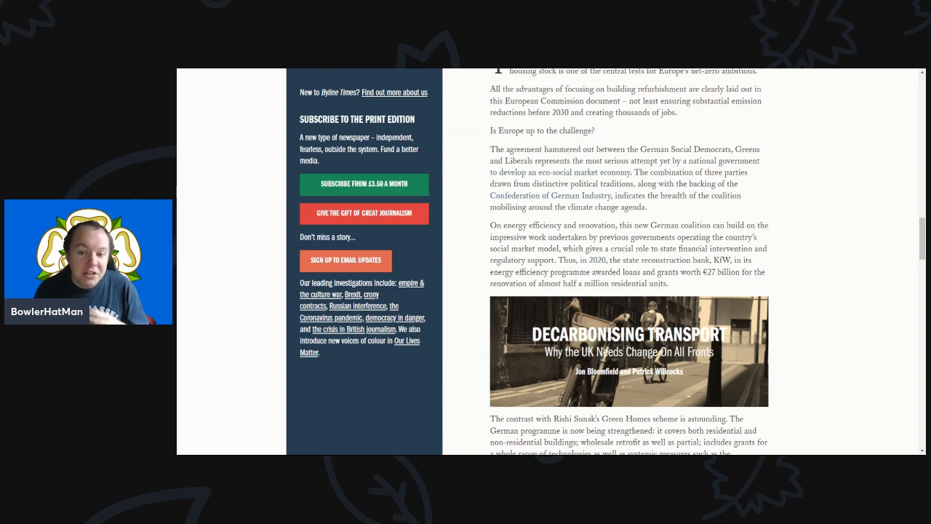
{"action": "scroll", "scroll_direction": "down", "scroll_amount": 3}
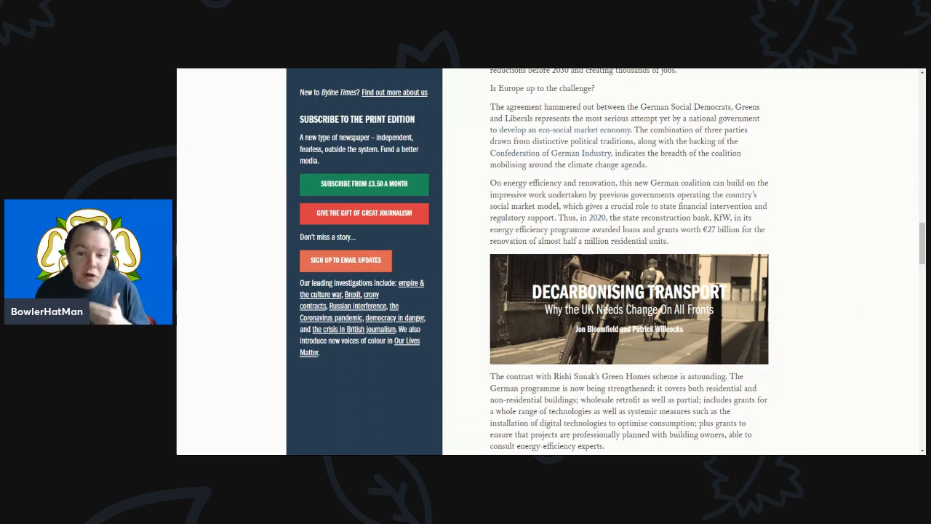
{"action": "scroll", "scroll_direction": "down", "scroll_amount": 3}
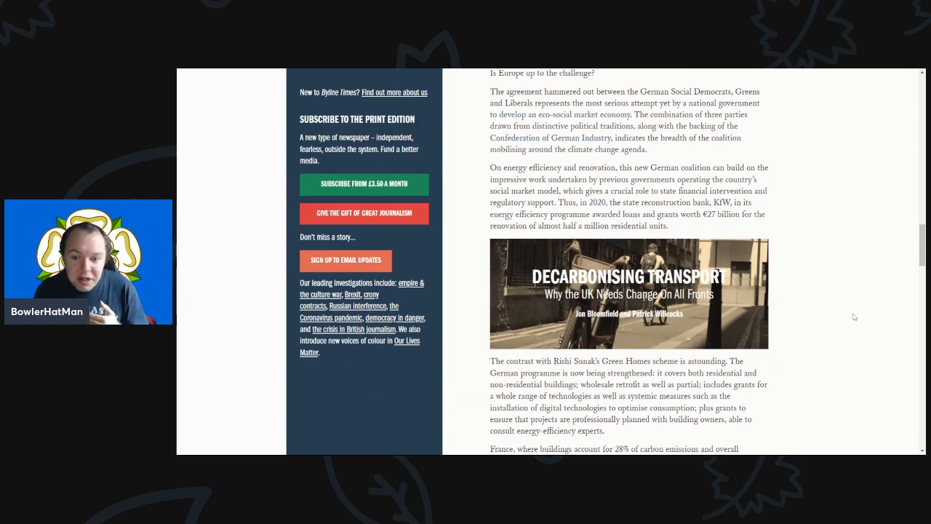
{"action": "scroll", "scroll_direction": "down", "scroll_amount": 3}
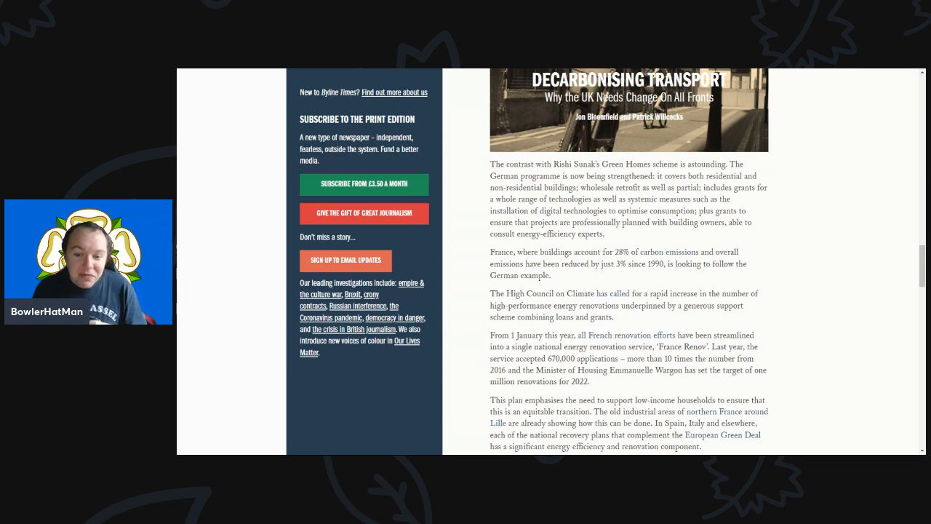
{"action": "scroll", "scroll_direction": "down", "scroll_amount": 3}
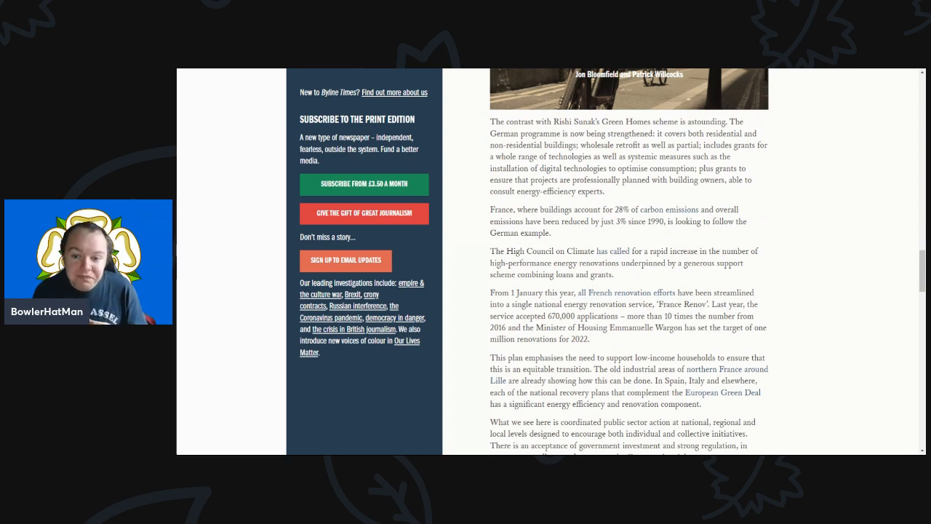
{"action": "scroll", "scroll_direction": "down", "scroll_amount": 3}
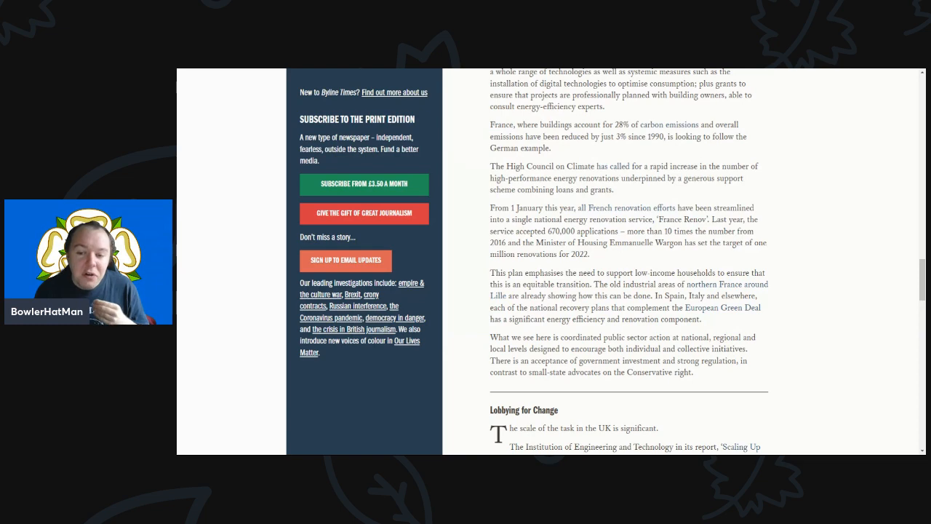
{"action": "scroll", "scroll_direction": "down", "scroll_amount": 3}
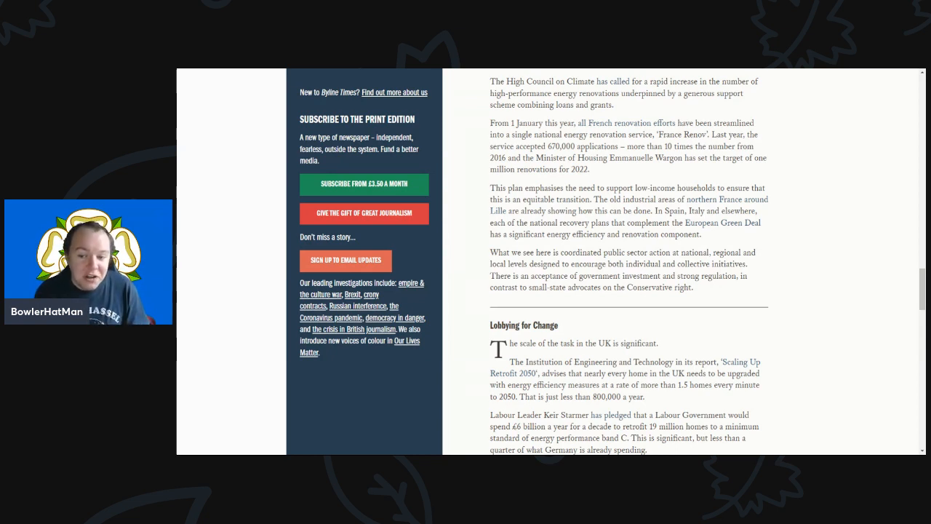
{"action": "scroll", "scroll_direction": "down", "scroll_amount": 3}
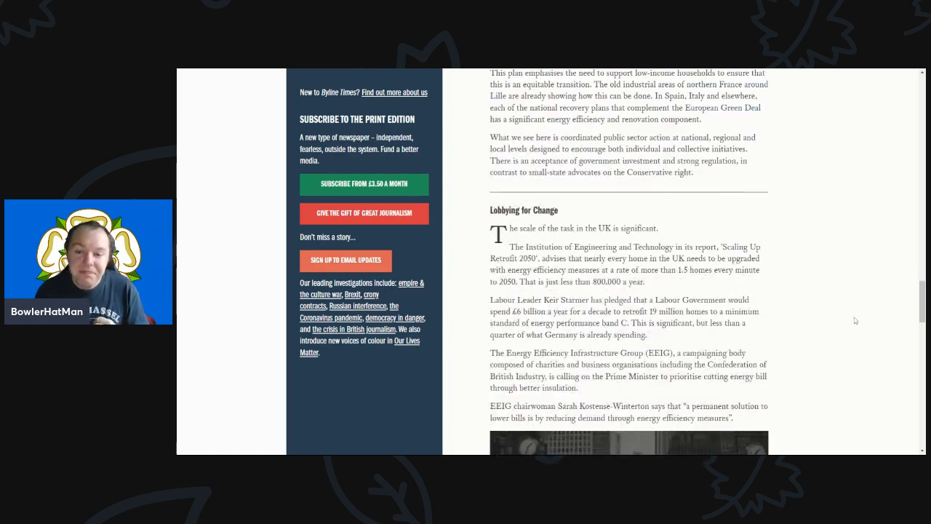
{"action": "scroll", "scroll_direction": "down", "scroll_amount": 3}
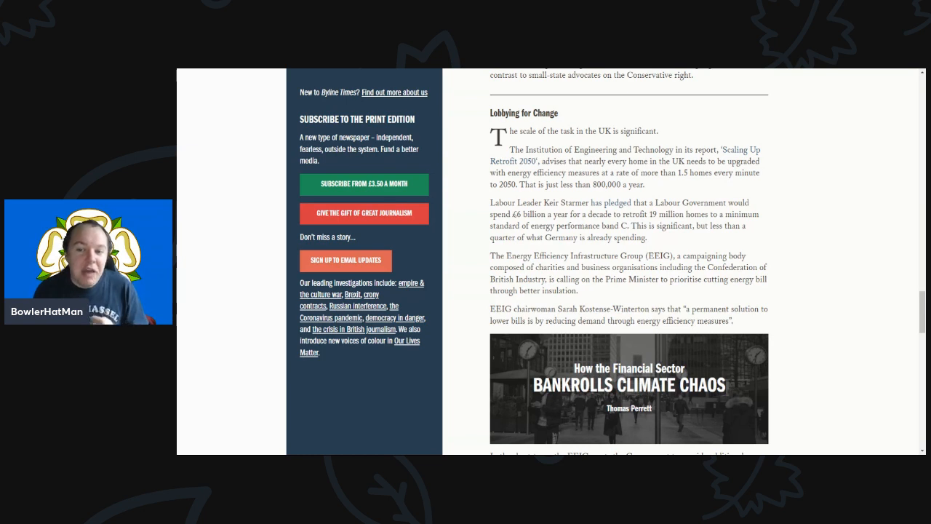
{"action": "scroll", "scroll_direction": "down", "scroll_amount": 3}
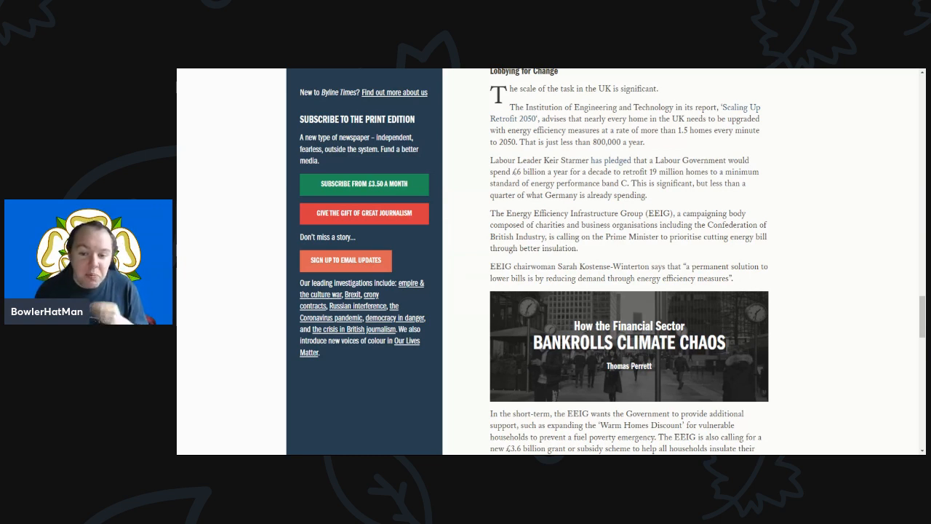
{"action": "scroll", "scroll_direction": "down", "scroll_amount": 3}
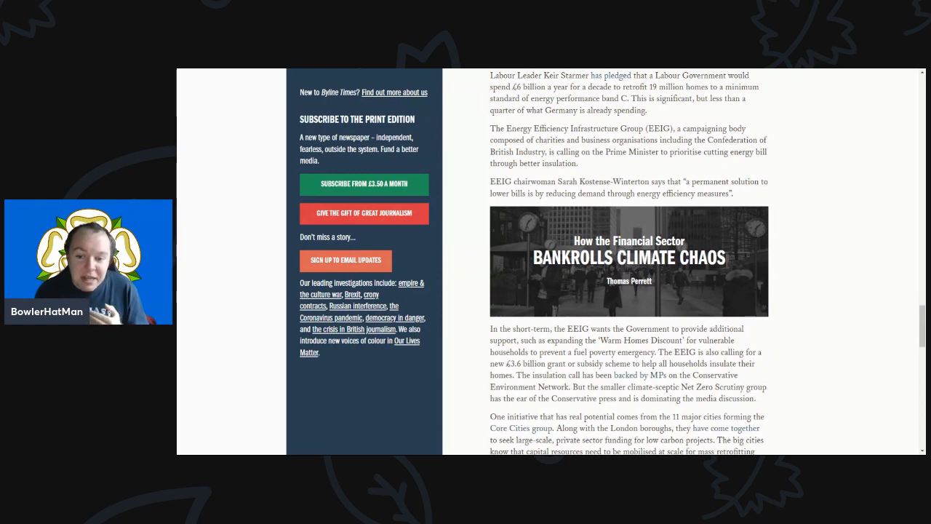
{"action": "scroll", "scroll_direction": "down", "scroll_amount": 3}
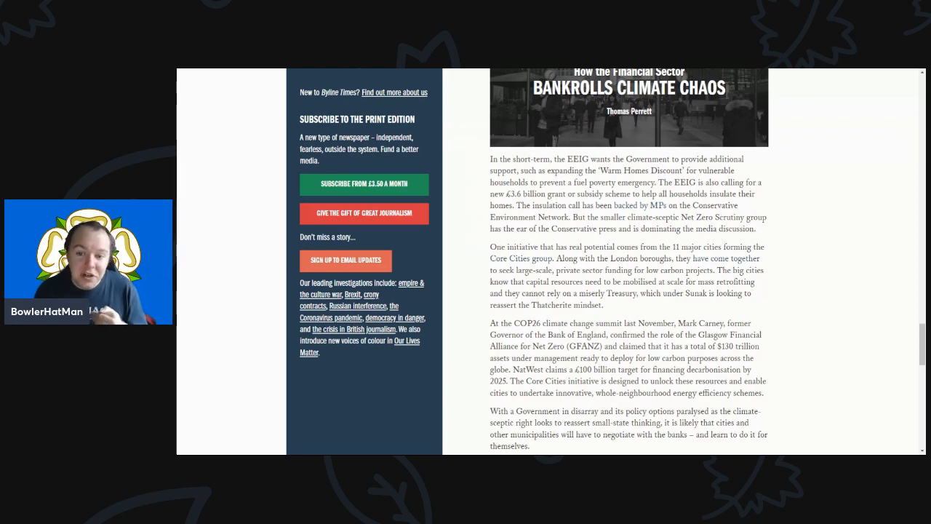
{"action": "scroll", "scroll_direction": "down", "scroll_amount": 3}
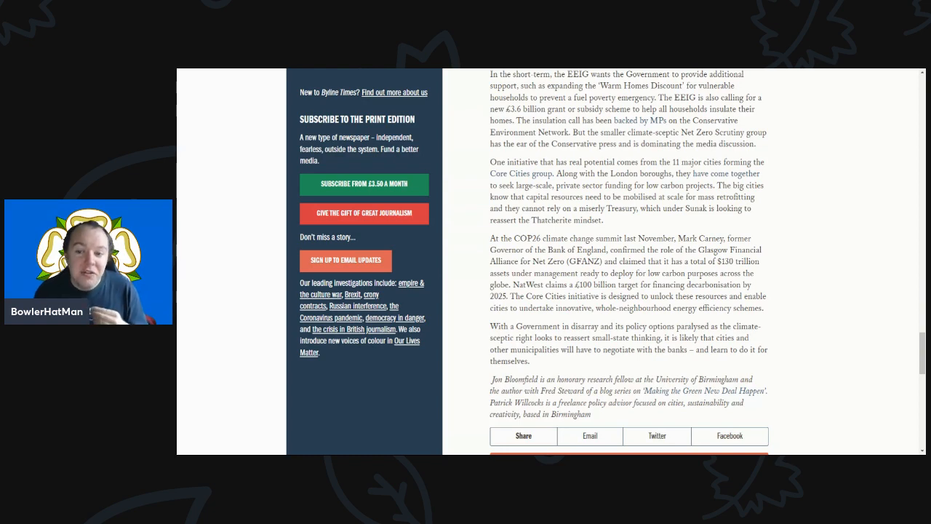
{"action": "scroll", "scroll_direction": "down", "scroll_amount": 3}
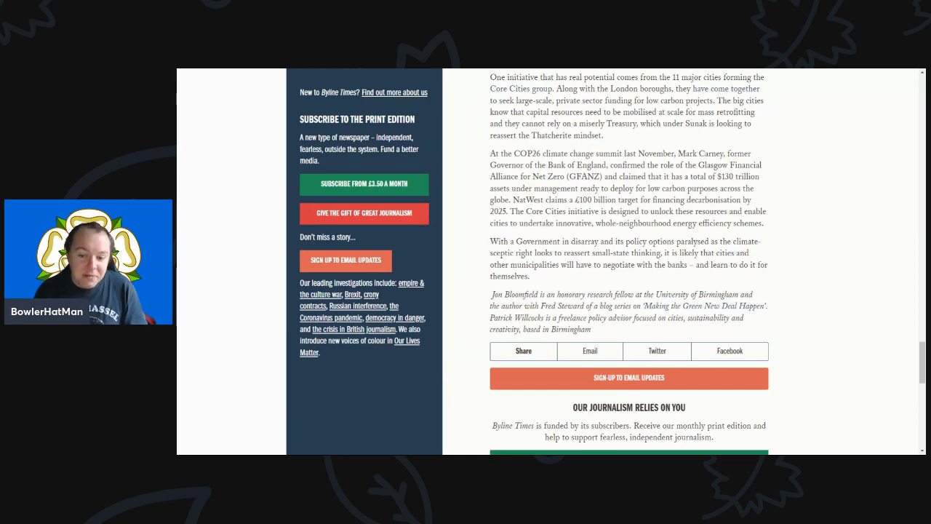
{"action": "scroll", "scroll_direction": "up", "scroll_amount": 3}
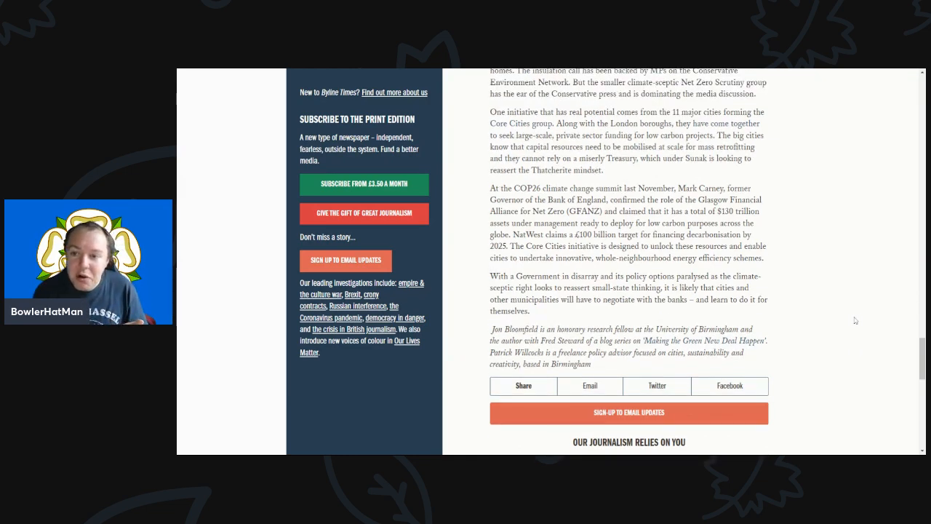
{"action": "scroll", "scroll_direction": "up", "scroll_amount": 3}
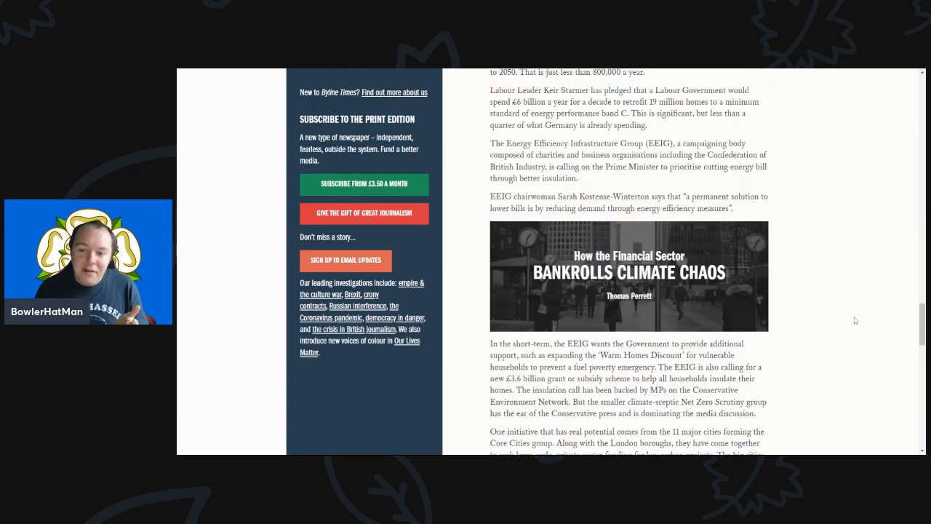
{"action": "scroll", "scroll_direction": "up", "scroll_amount": 3}
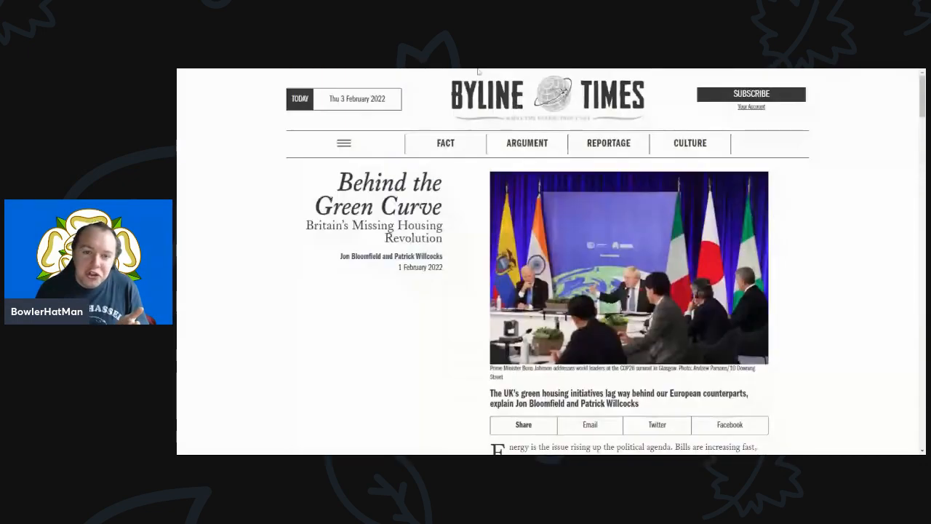